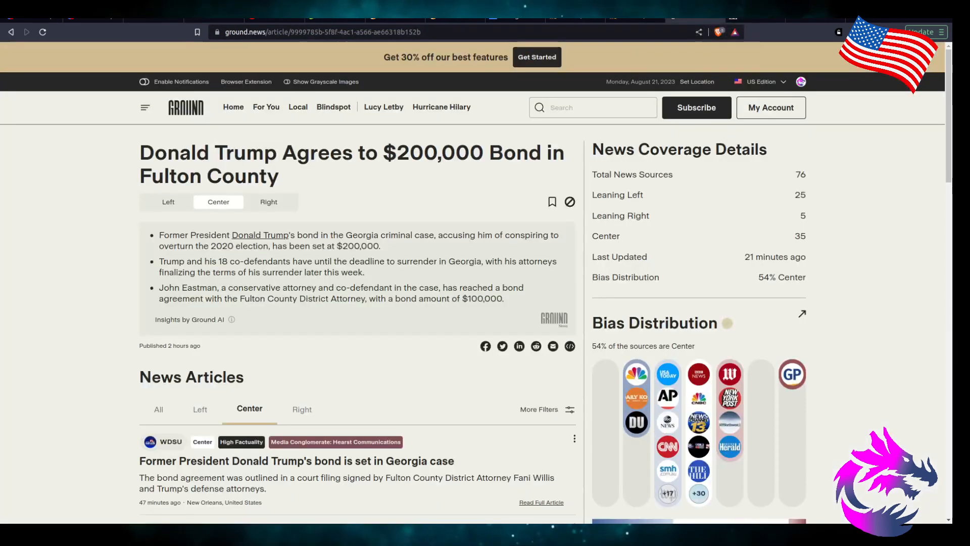
Step: Scroll the story page down to the Center-filtered News Articles list with The Reporter's piece
{"action": "scroll", "scroll_direction": "down", "scroll_amount": 3}
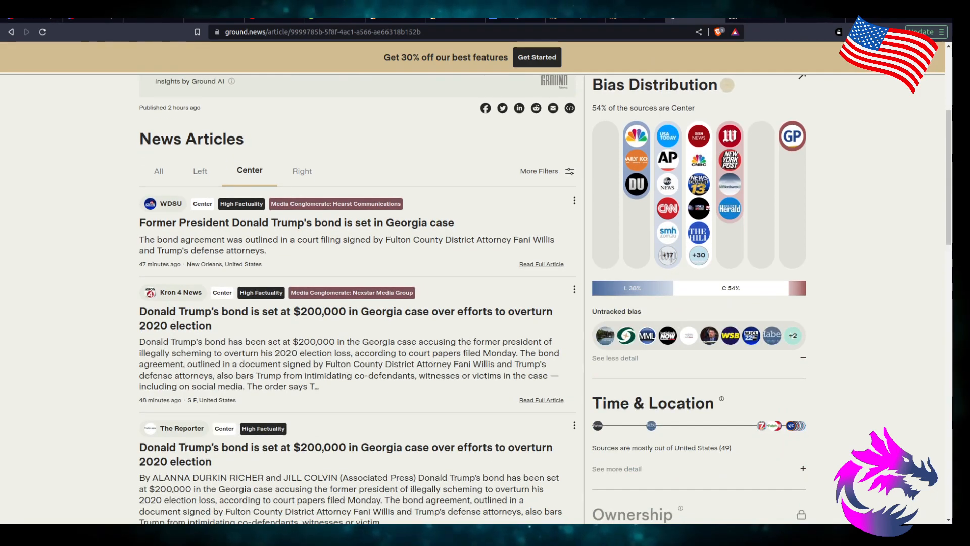
{"action": "scroll", "scroll_direction": "down", "scroll_amount": 3}
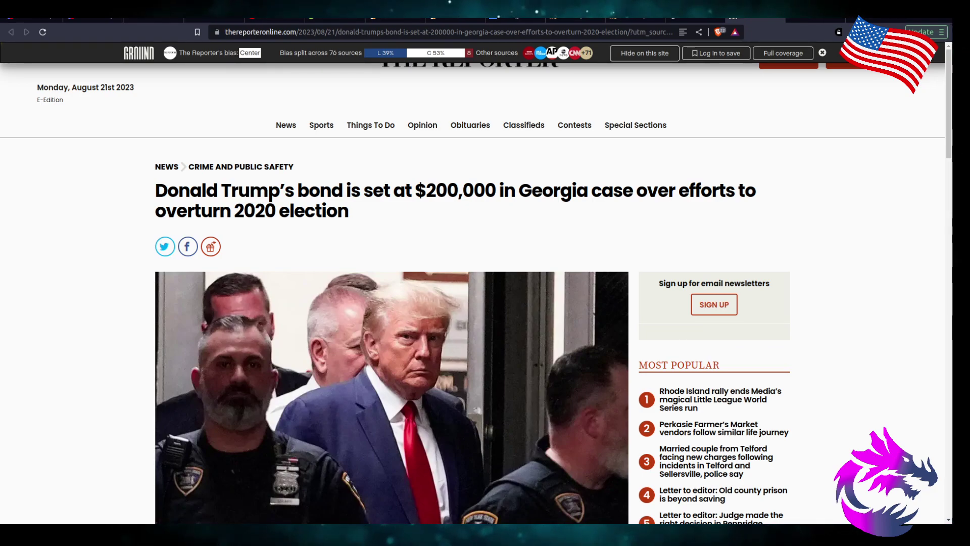
Step: Read past the headline photo and caption to the byline and opening paragraphs on the bond terms
{"action": "scroll", "scroll_direction": "down", "scroll_amount": 3}
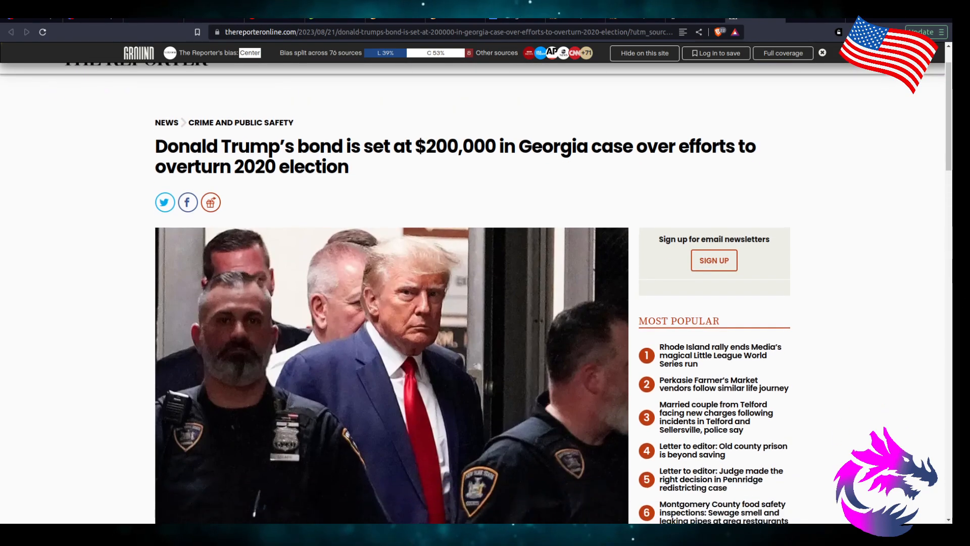
{"action": "scroll", "scroll_direction": "down", "scroll_amount": 3}
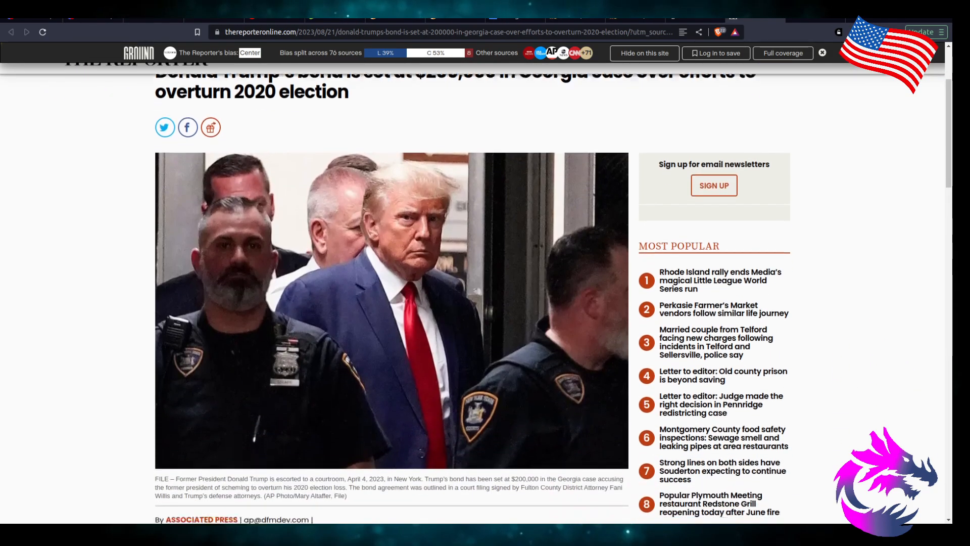
{"action": "scroll", "scroll_direction": "down", "scroll_amount": 3}
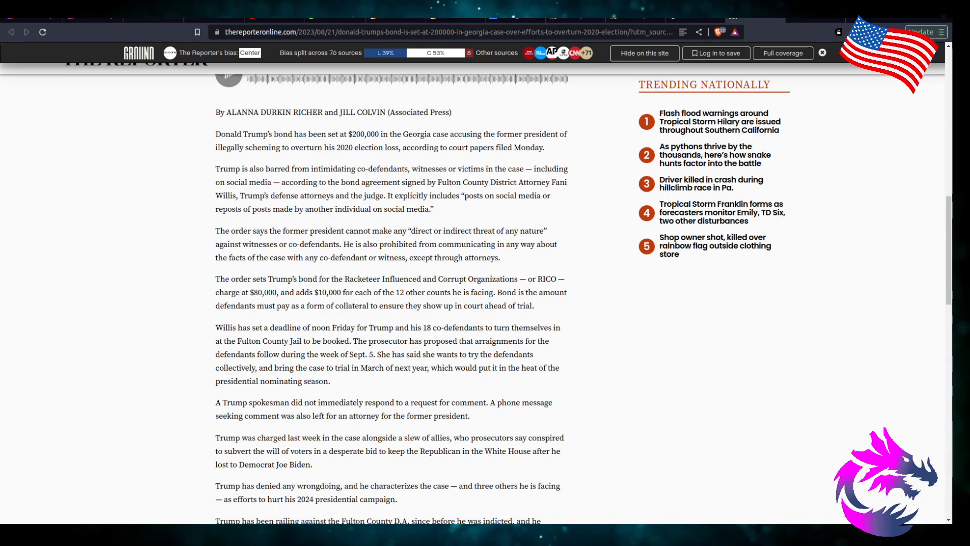
Step: Read on through Trump's denial and attacks on Kemp to the three indicted lawyers' bond amounts
{"action": "scroll", "scroll_direction": "down", "scroll_amount": 3}
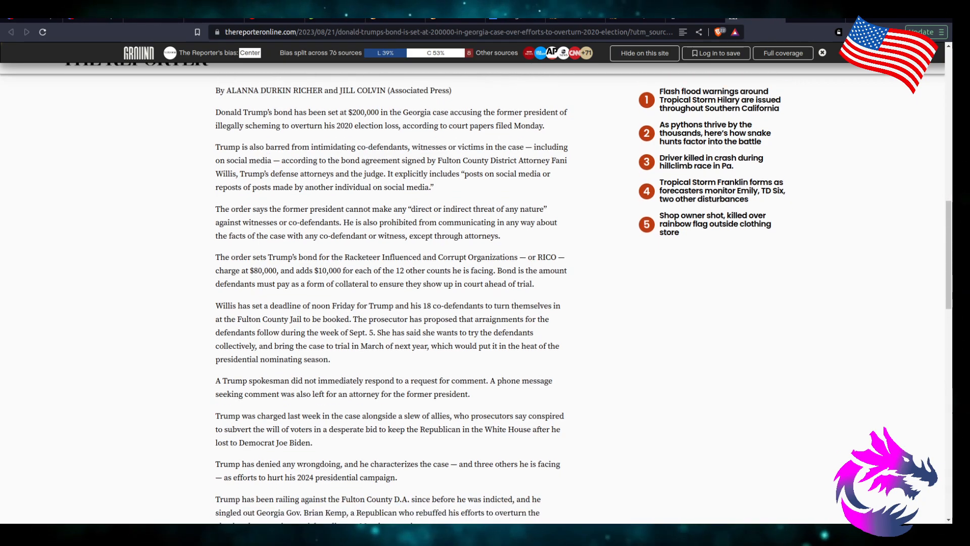
{"action": "scroll", "scroll_direction": "down", "scroll_amount": 3}
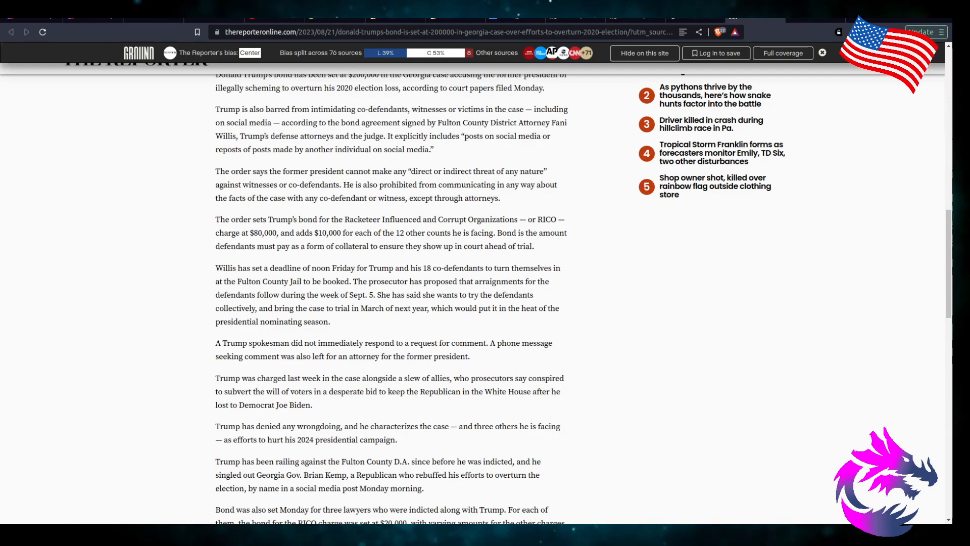
{"action": "scroll", "scroll_direction": "down", "scroll_amount": 3}
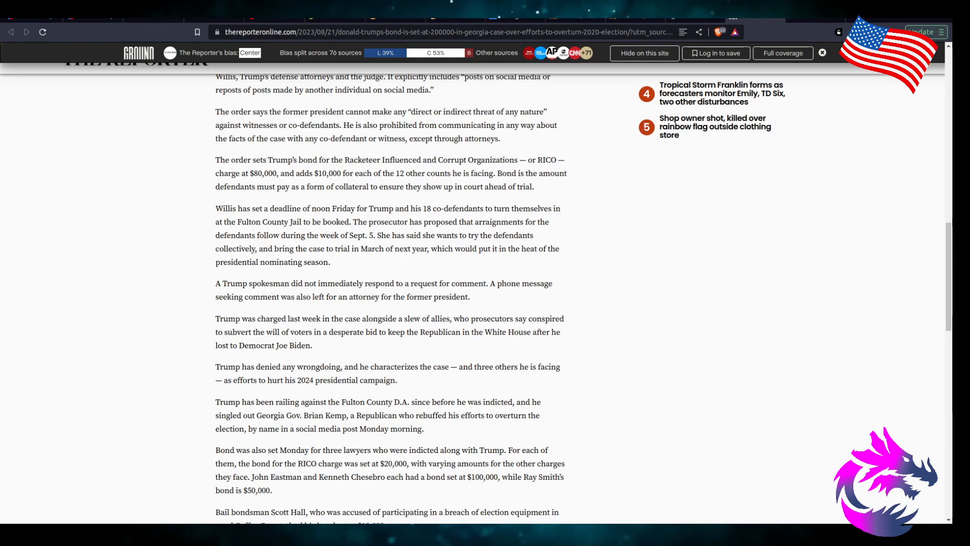
Step: Read to Scott Hall's $10,000 bond and the paragraph naming Meadows, Giuliani and Jeffrey Clark
{"action": "scroll", "scroll_direction": "down", "scroll_amount": 3}
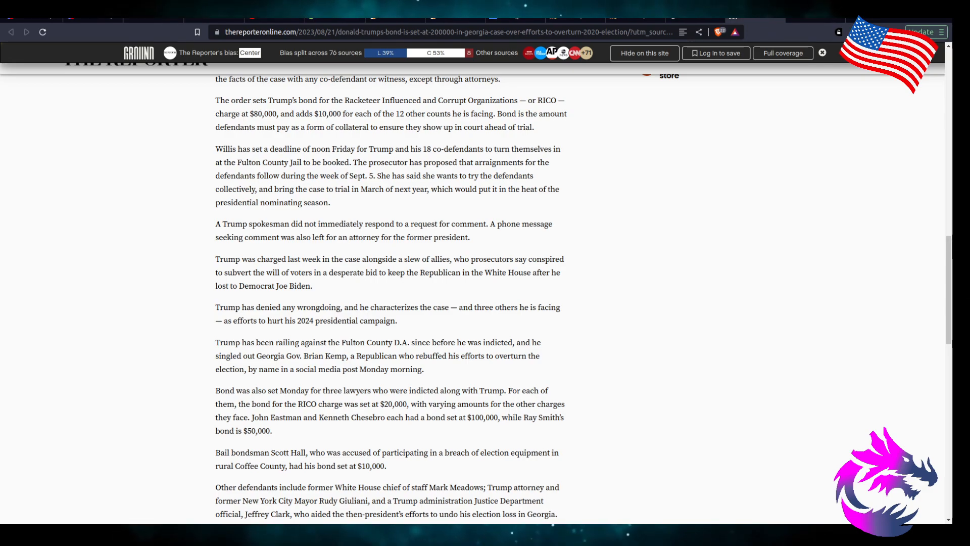
Step: Read the closing paragraph on Trump's federal and New York cases and the Associated Press credit
{"action": "scroll", "scroll_direction": "down", "scroll_amount": 3}
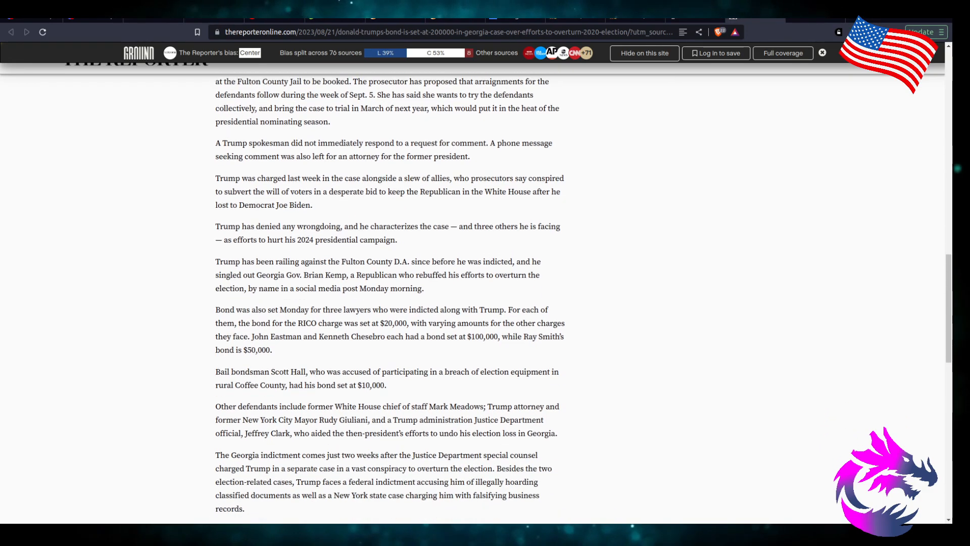
{"action": "scroll", "scroll_direction": "down", "scroll_amount": 3}
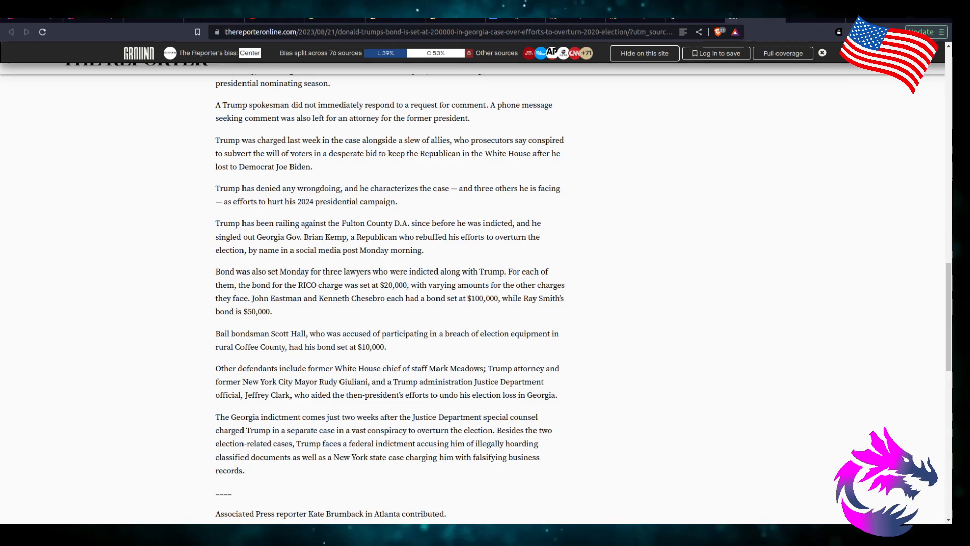
Step: Scroll past the article's end to the Associated Press author box, date trail and More in News
{"action": "scroll", "scroll_direction": "down", "scroll_amount": 3}
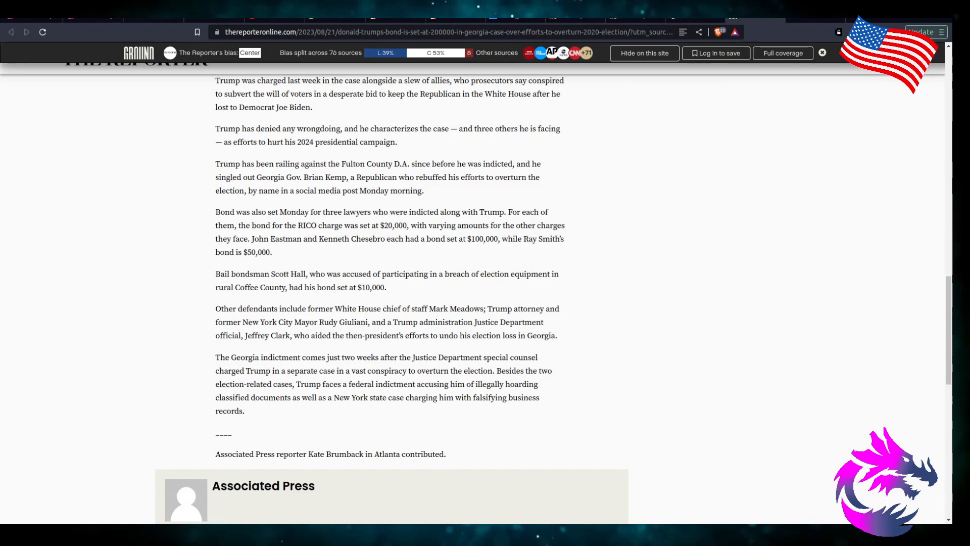
{"action": "scroll", "scroll_direction": "down", "scroll_amount": 3}
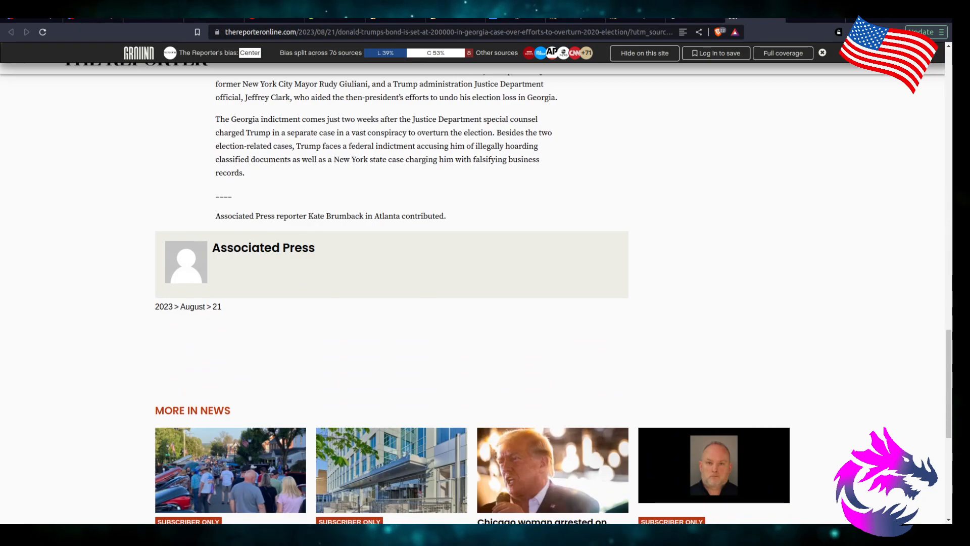
{"action": "scroll", "scroll_direction": "up", "scroll_amount": 3}
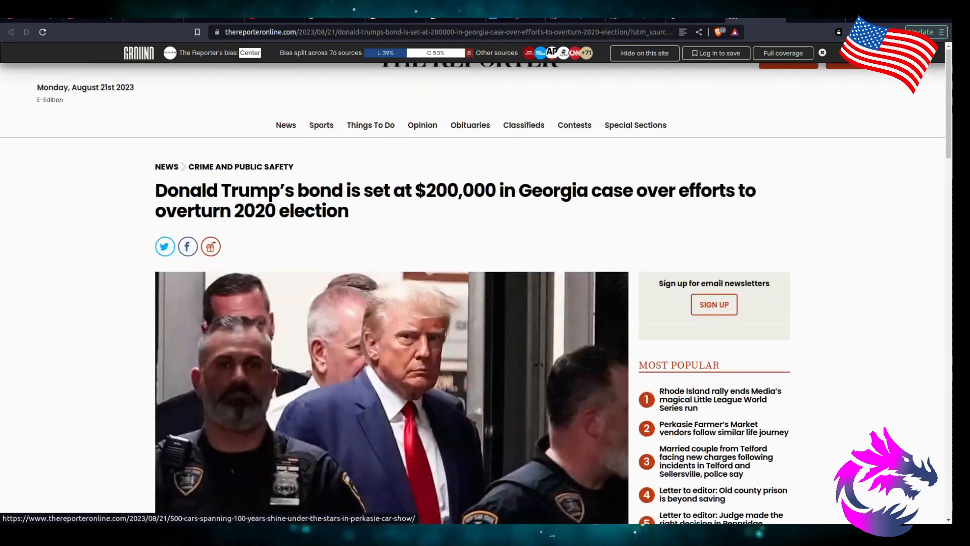
{"action": "scroll", "scroll_direction": "down", "scroll_amount": 3}
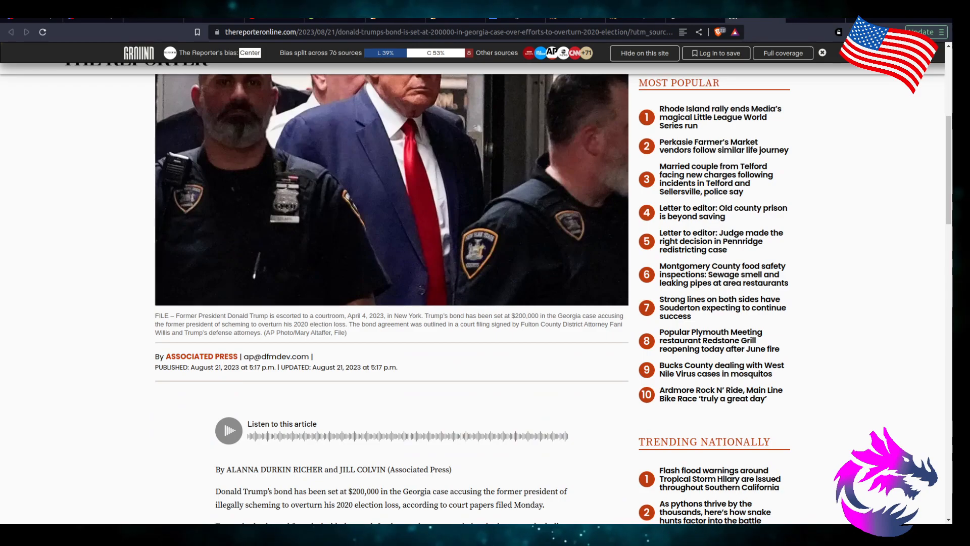
{"action": "scroll", "scroll_direction": "down", "scroll_amount": 3}
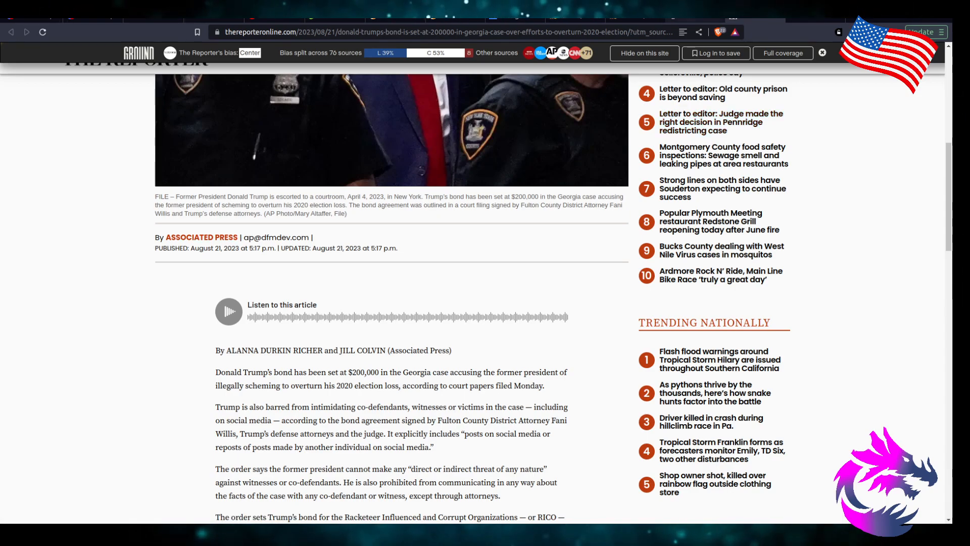
Step: Return to the Ground News bond story and look over the articles from all sources
{"action": "left_click", "coordinate": [783, 52]}
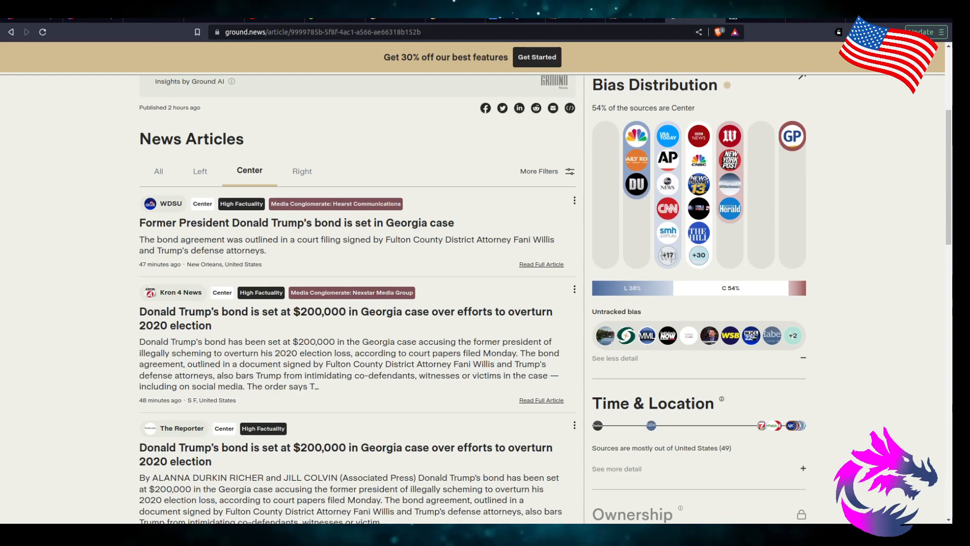
{"action": "left_click", "coordinate": [159, 171]}
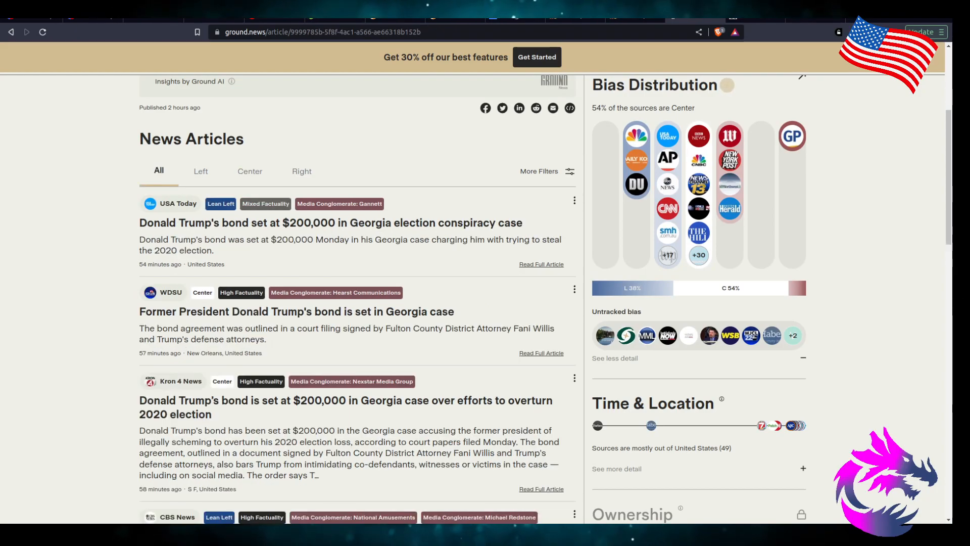
{"action": "scroll", "scroll_direction": "down", "scroll_amount": 3}
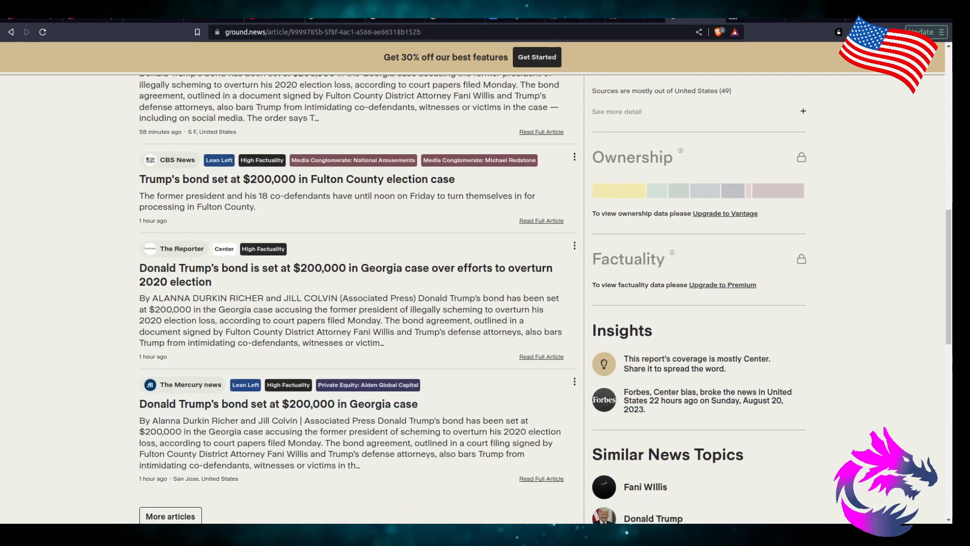
{"action": "scroll", "scroll_direction": "up", "scroll_amount": 3}
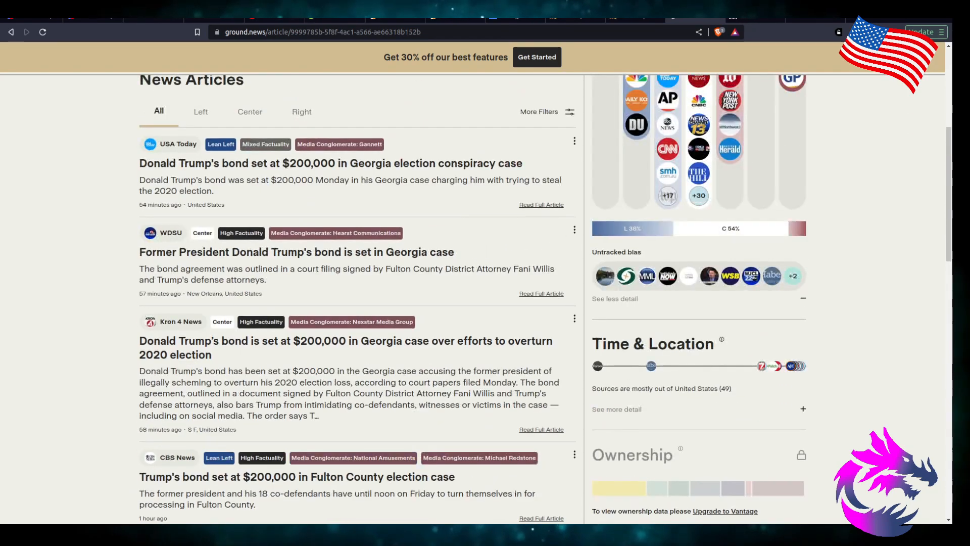
Step: Filter the article list to Left-leaning sources such as USA Today, CBS News and The Mercury News
{"action": "left_click", "coordinate": [200, 111]}
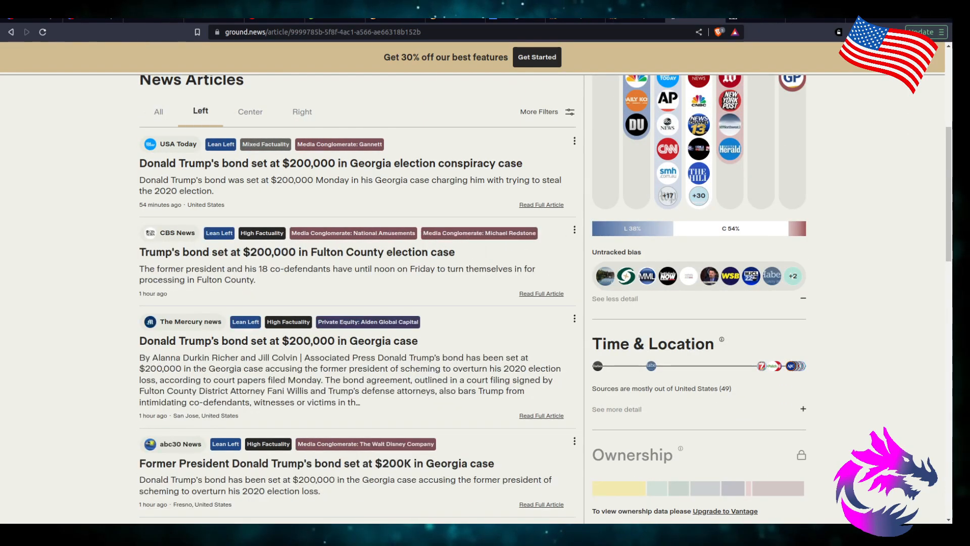
{"action": "scroll", "scroll_direction": "down", "scroll_amount": 3}
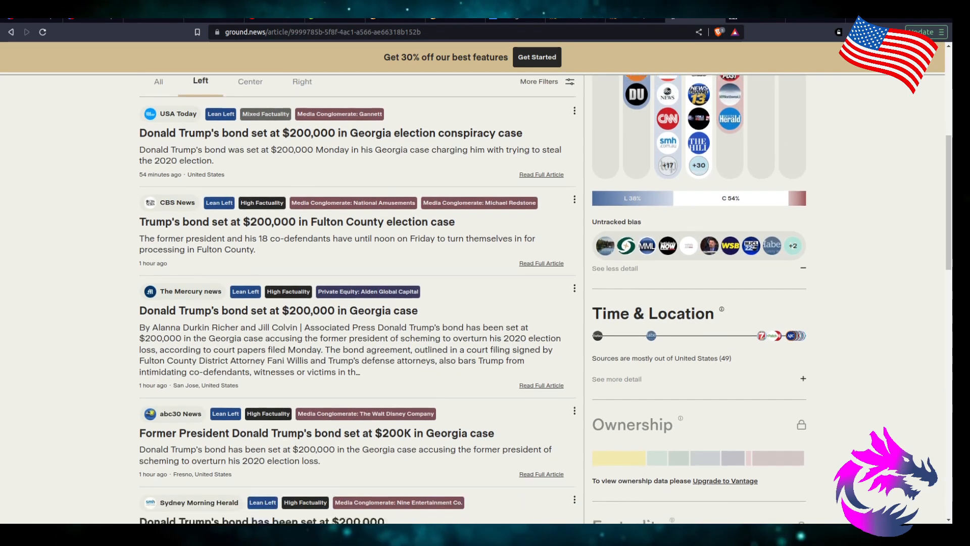
{"action": "scroll", "scroll_direction": "up", "scroll_amount": 3}
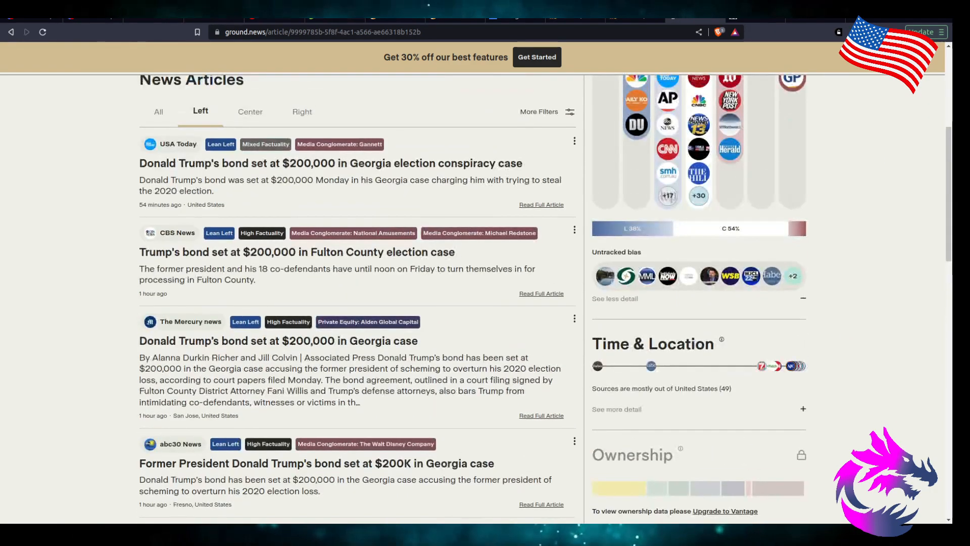
Step: Look over the Right-leaning coverage, then filter to Center sources like WDSU, Kron 4 News and The Reporter
{"action": "left_click", "coordinate": [302, 97]}
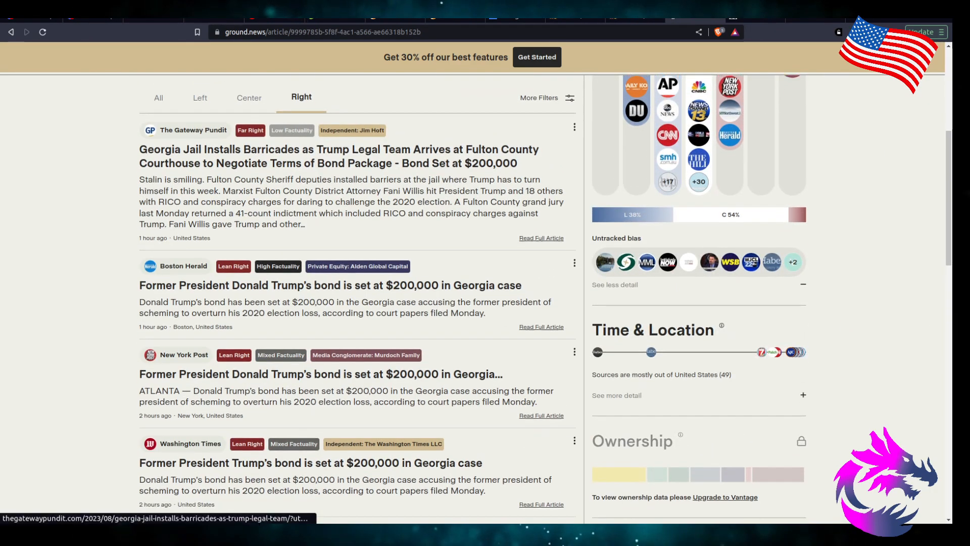
{"action": "scroll", "scroll_direction": "down", "scroll_amount": 3}
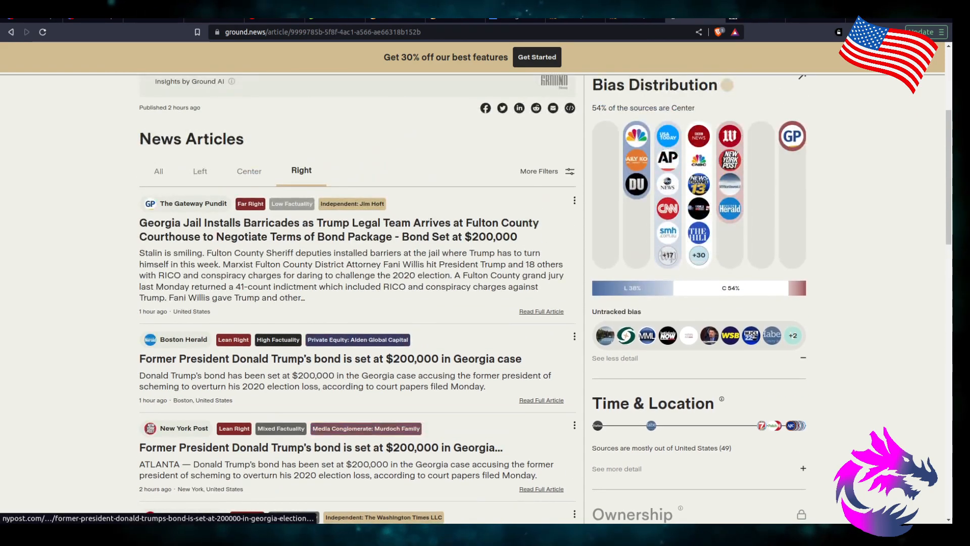
{"action": "left_click", "coordinate": [249, 169]}
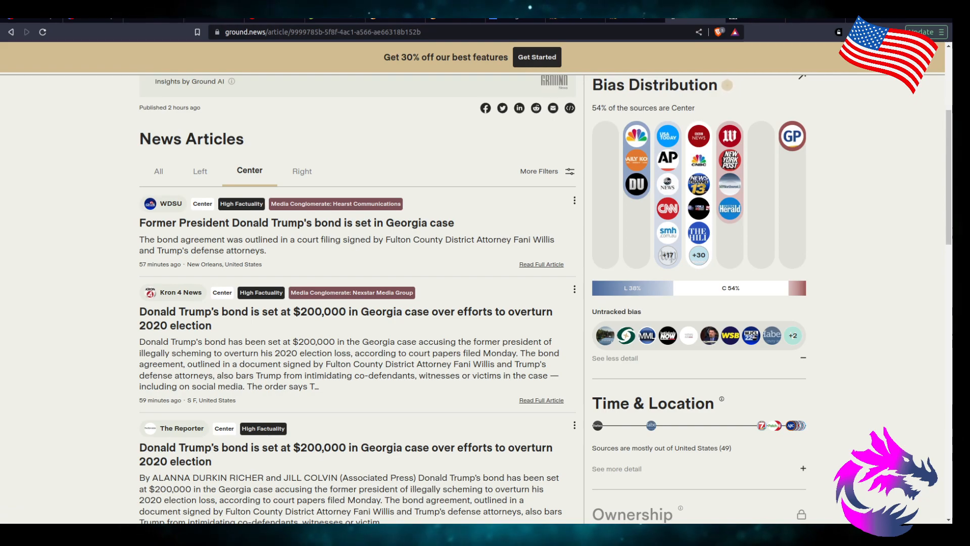
{"action": "scroll", "scroll_direction": "down", "scroll_amount": 3}
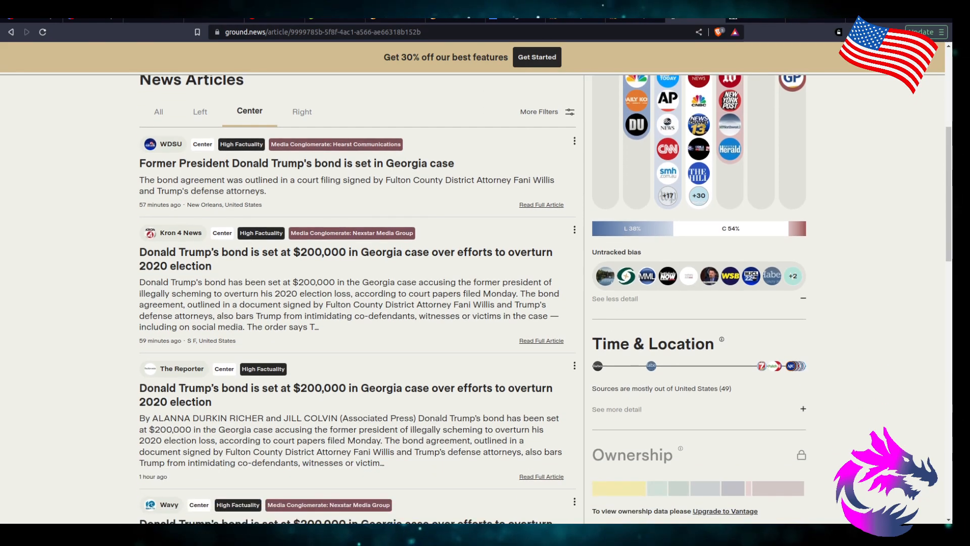